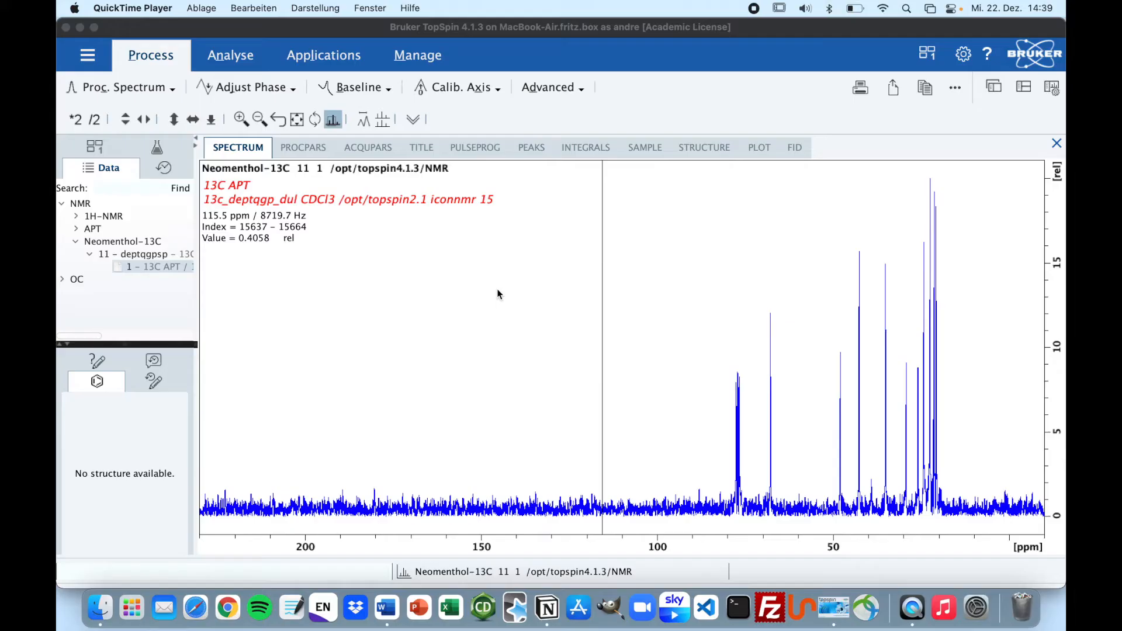
{"action": "mouse_move", "coordinate": [185, 280]}
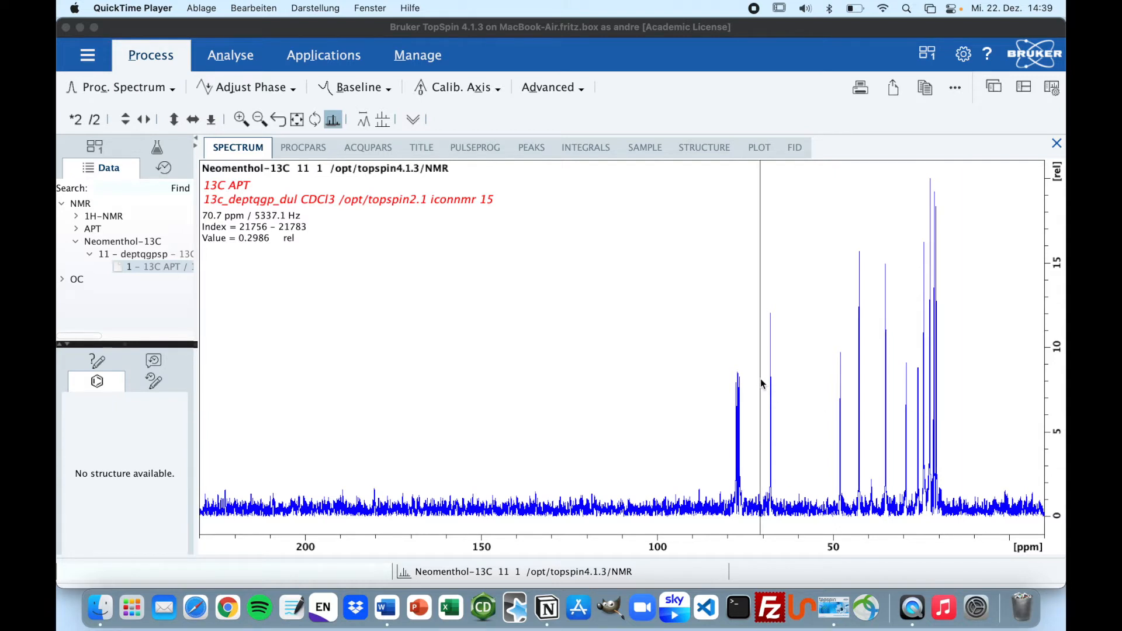
{"action": "mouse_move", "coordinate": [778, 468]}
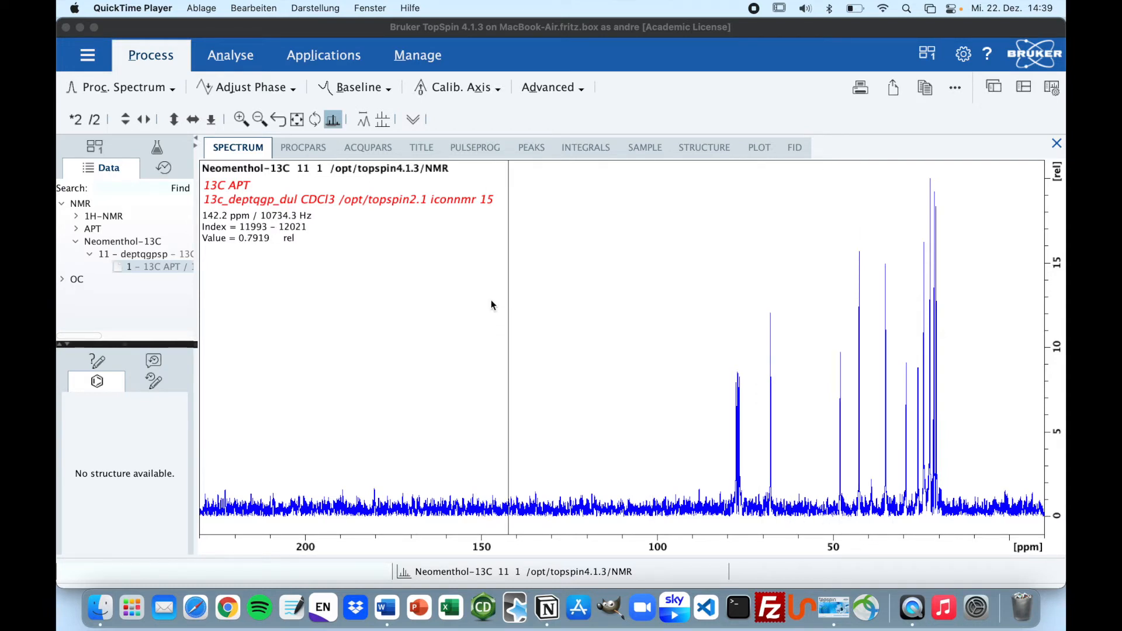
{"action": "mouse_move", "coordinate": [121, 87]}
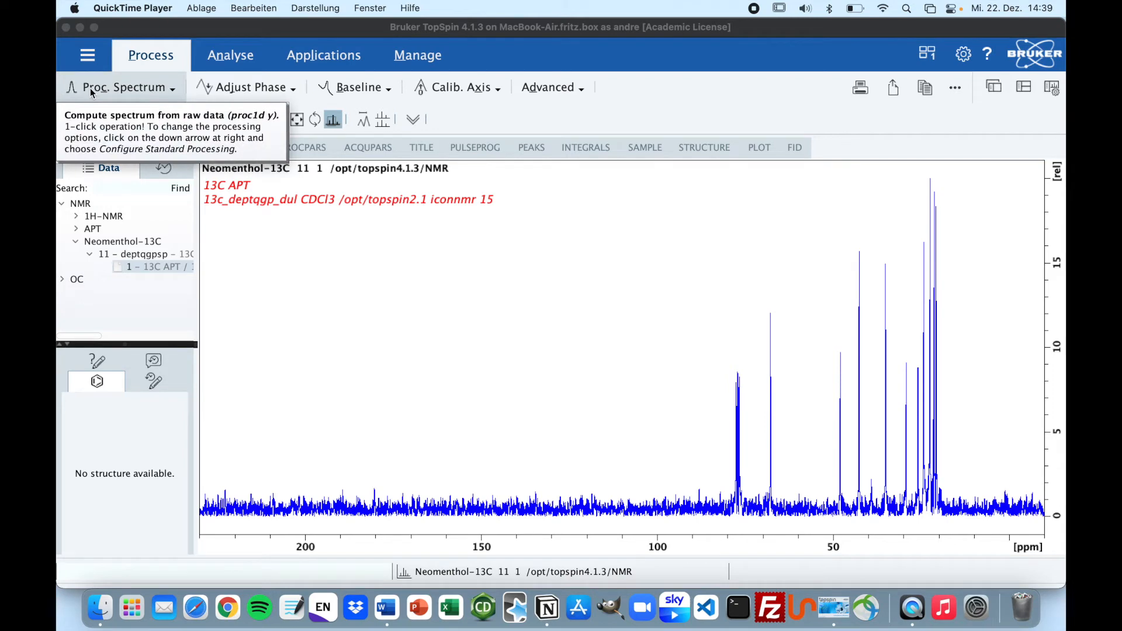
Reprocess the Neomenthol-13C APT spectrum, overwriting old data, and enlarge the peaks
{"action": "left_click", "coordinate": [119, 86]}
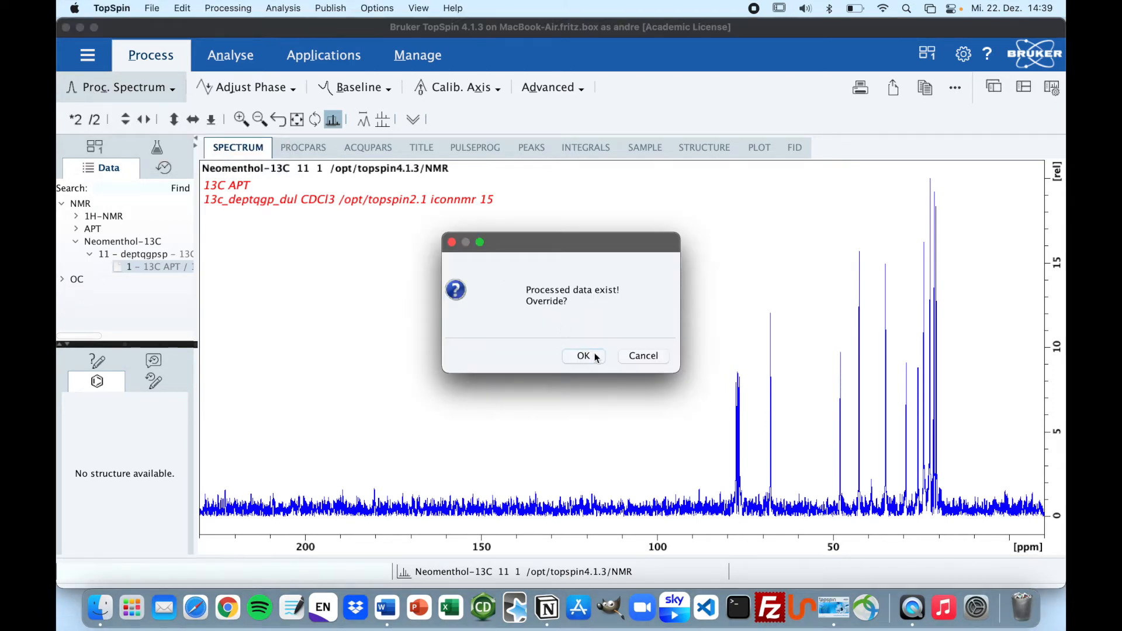
{"action": "left_click", "coordinate": [583, 356]}
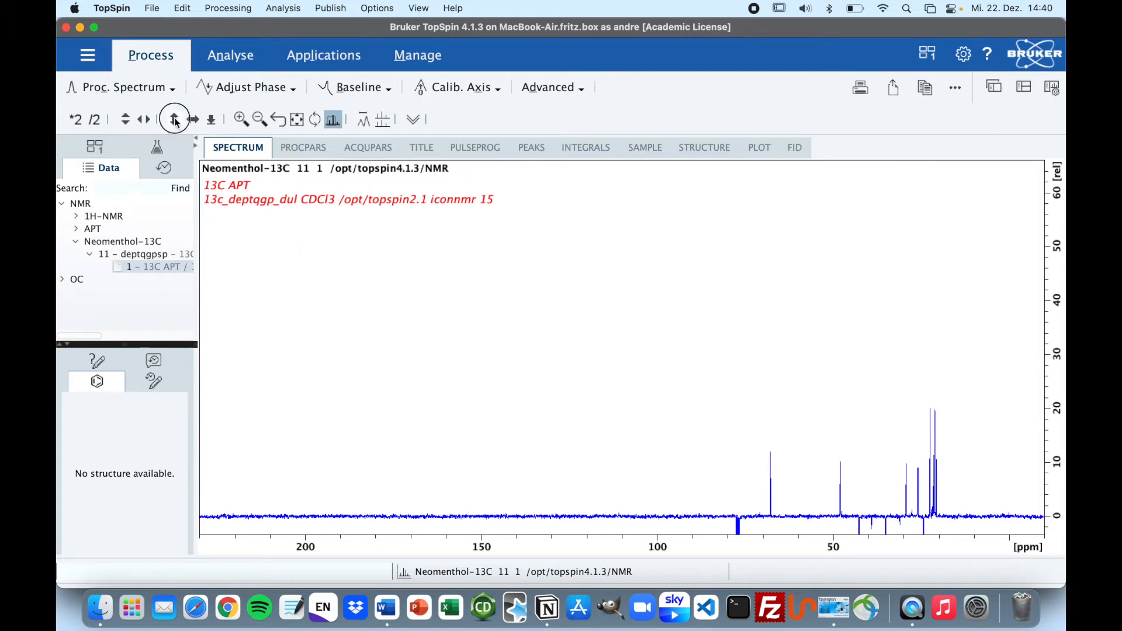
{"action": "left_click", "coordinate": [175, 119]}
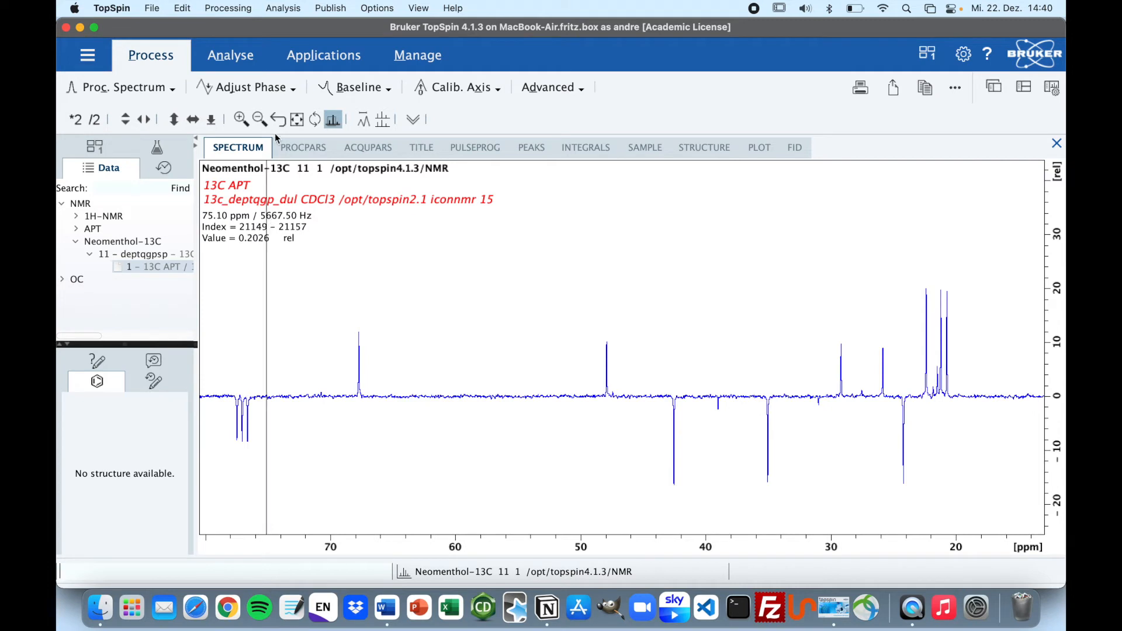
Manually pick the 67.7165 ppm peak in the Analyse tools and keep the change
{"action": "left_click", "coordinate": [230, 55]}
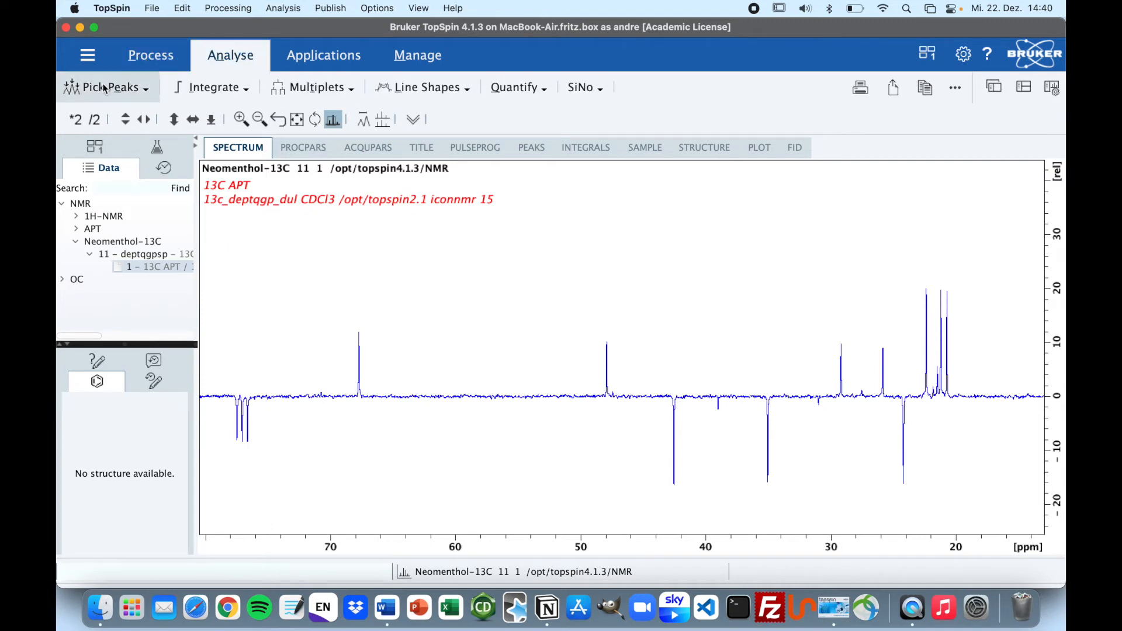
{"action": "mouse_move", "coordinate": [106, 86]}
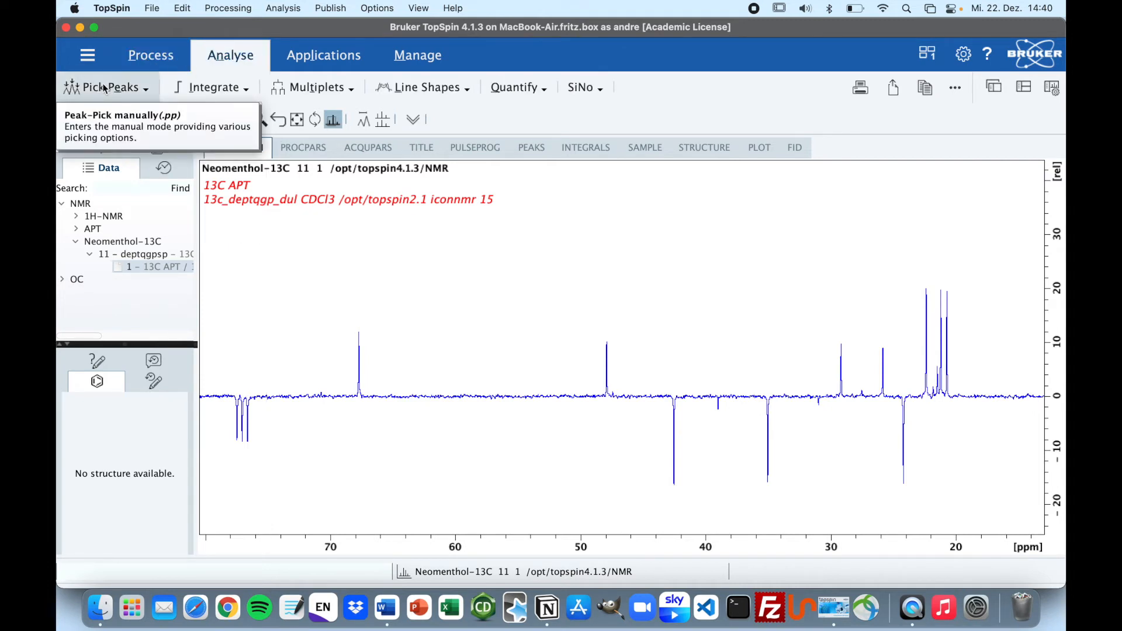
{"action": "left_click", "coordinate": [106, 87]}
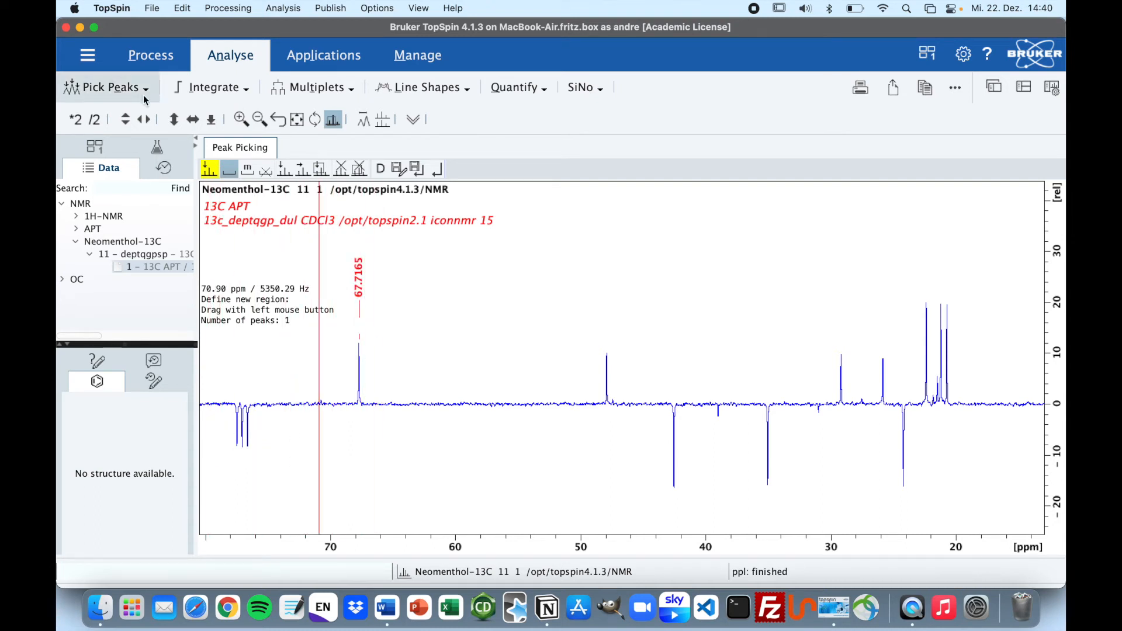
{"action": "left_click", "coordinate": [1056, 144]}
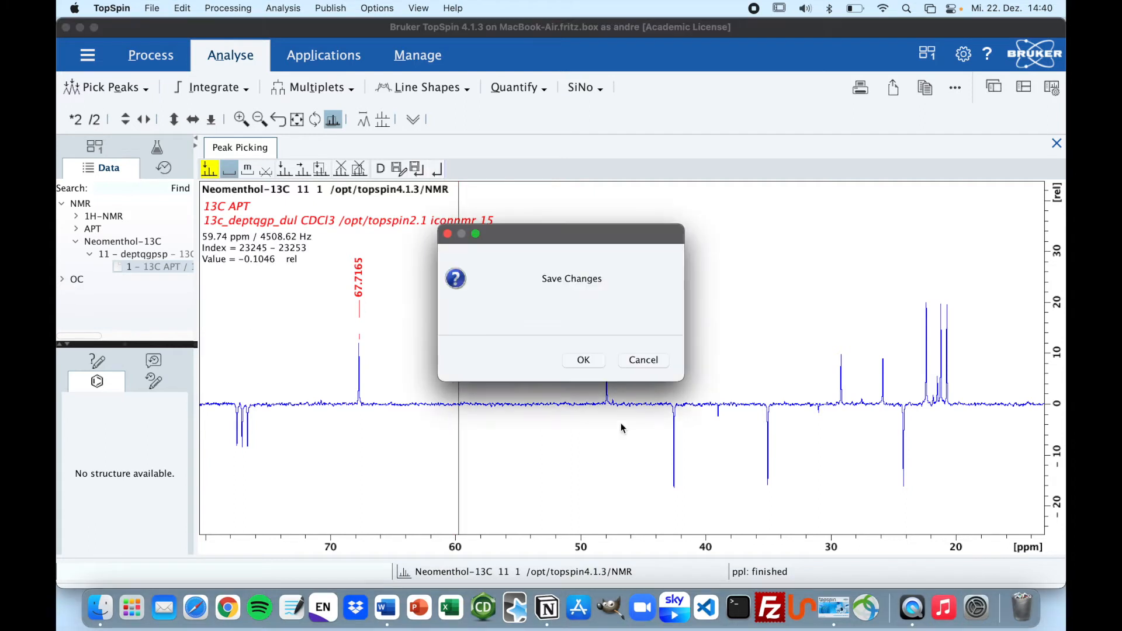
{"action": "left_click", "coordinate": [582, 359]}
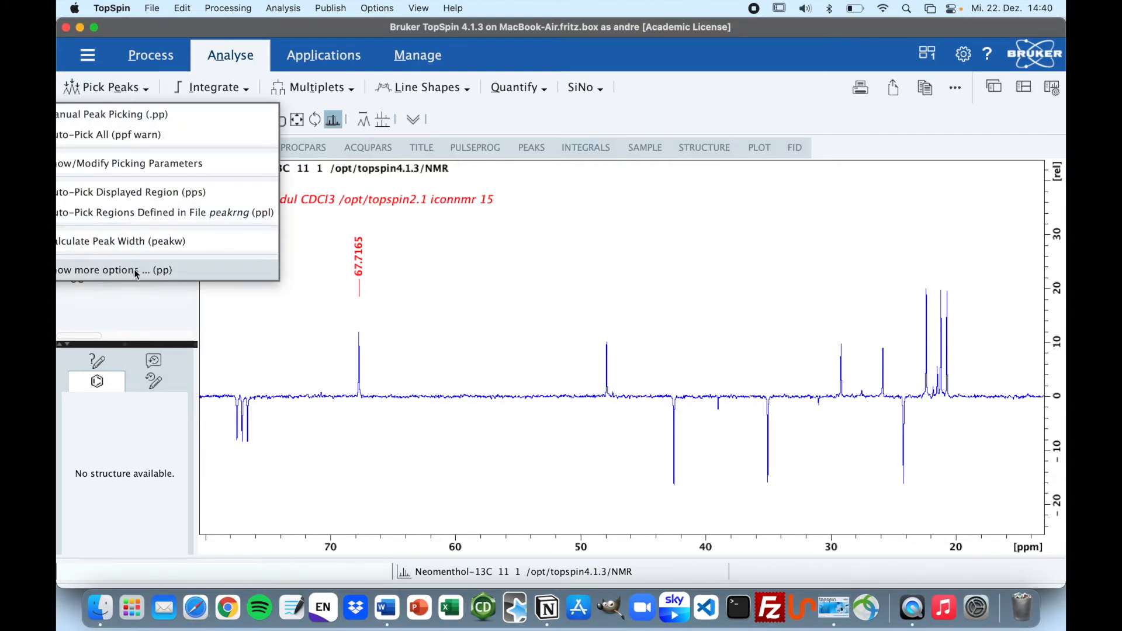
In the full pp options, set PSIGN to both and apply
{"action": "left_click", "coordinate": [115, 270]}
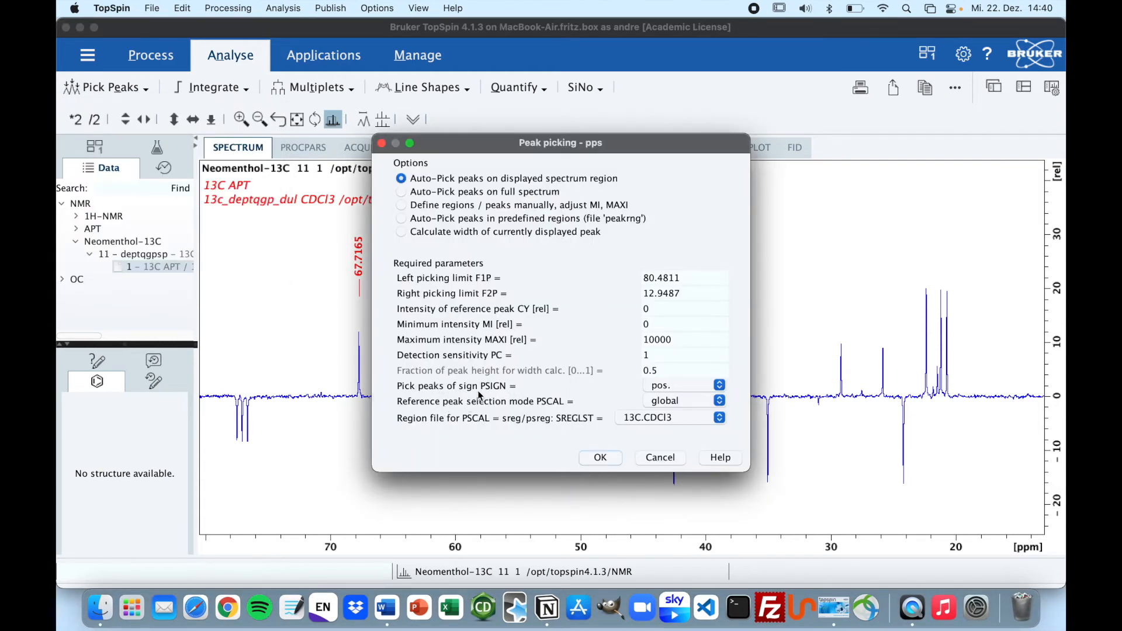
{"action": "left_click", "coordinate": [719, 385]}
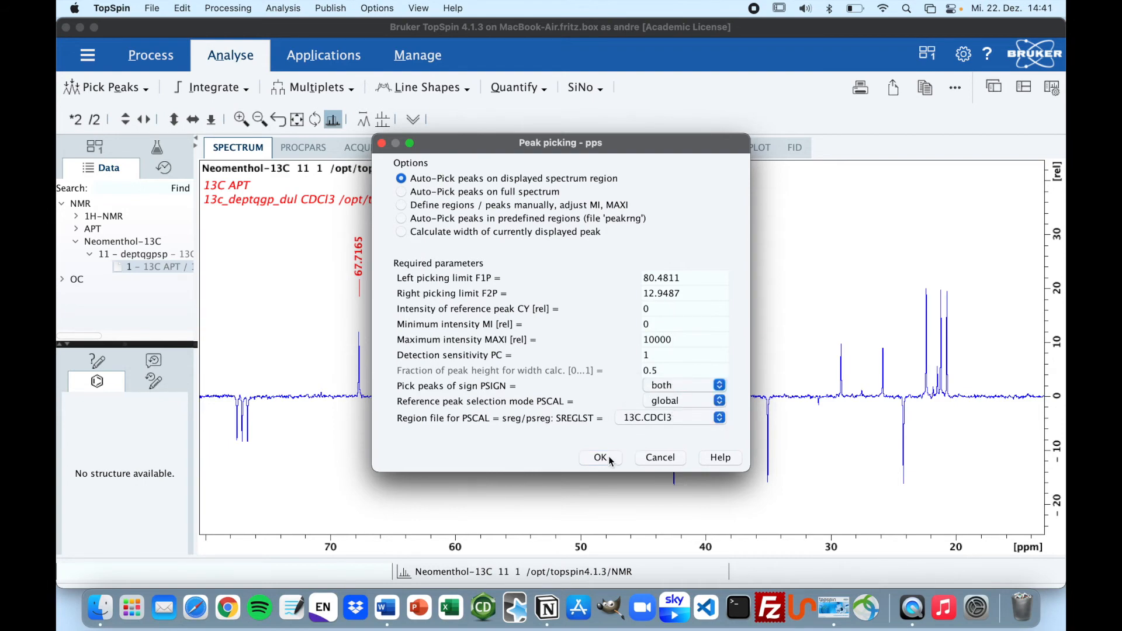
{"action": "left_click", "coordinate": [600, 457]}
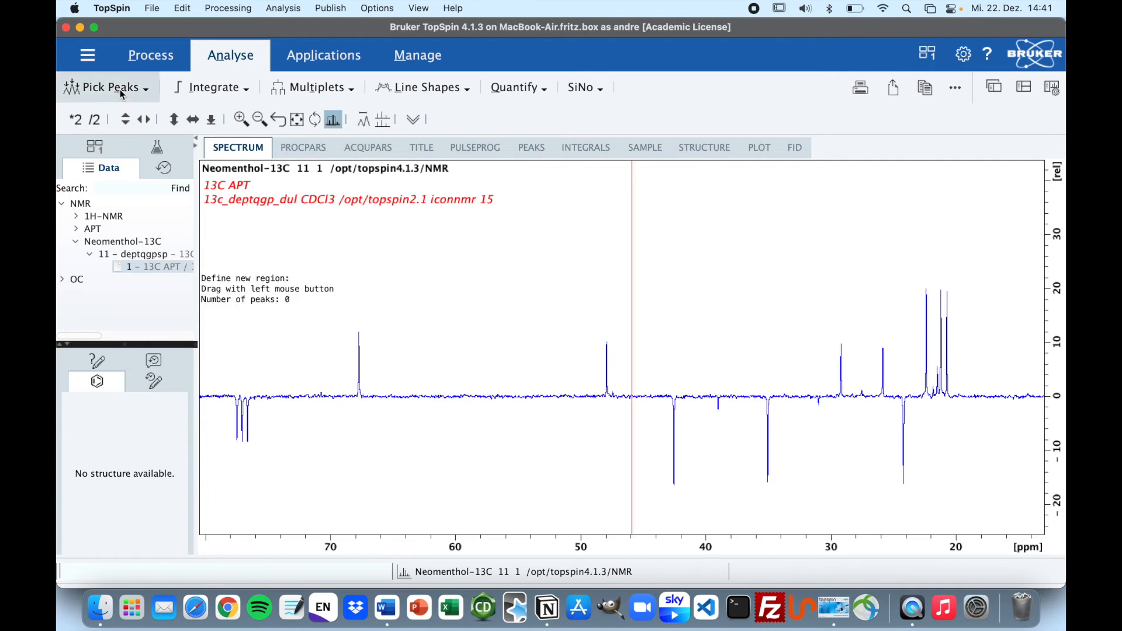
Auto-pick all peaks from about 77.4 to 20.7 ppm with ppm labels
{"action": "left_click", "coordinate": [111, 87]}
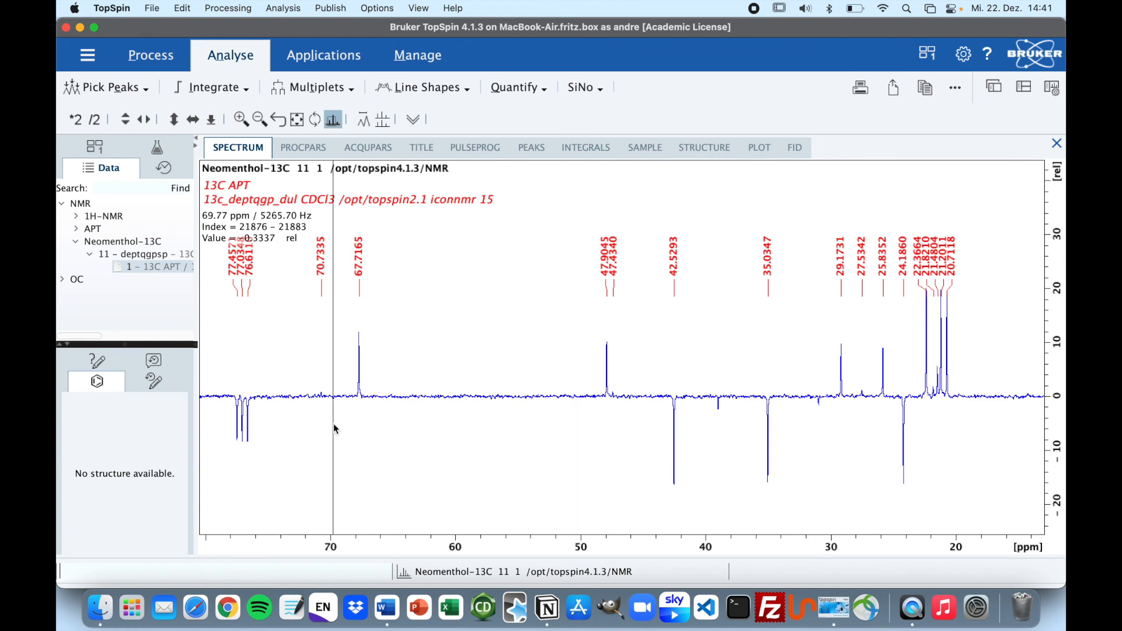
{"action": "mouse_move", "coordinate": [494, 306]}
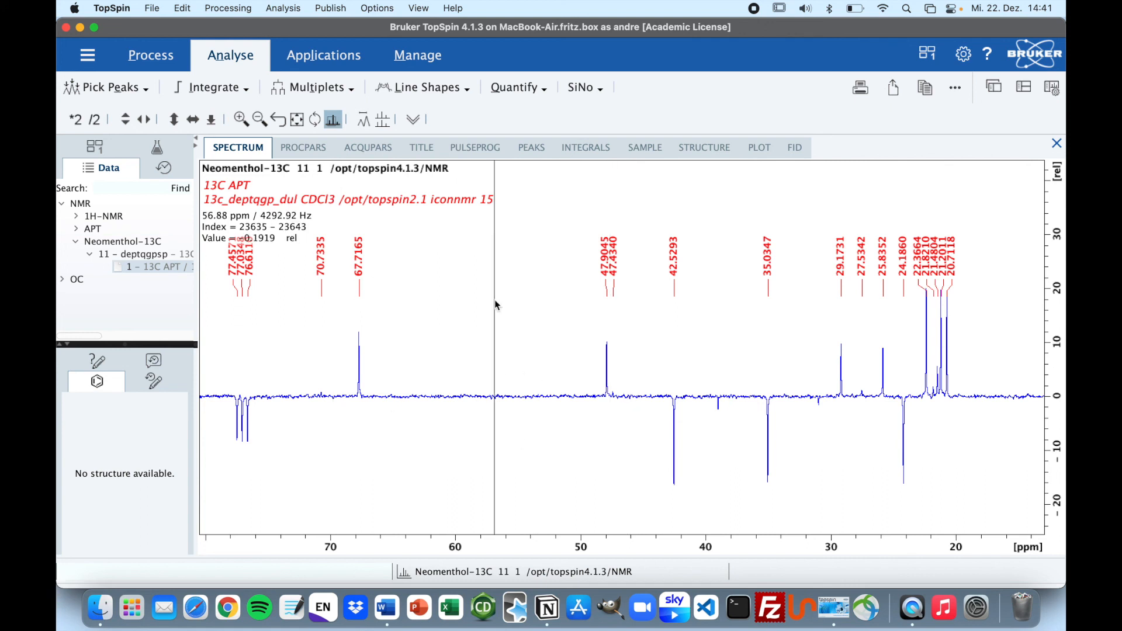